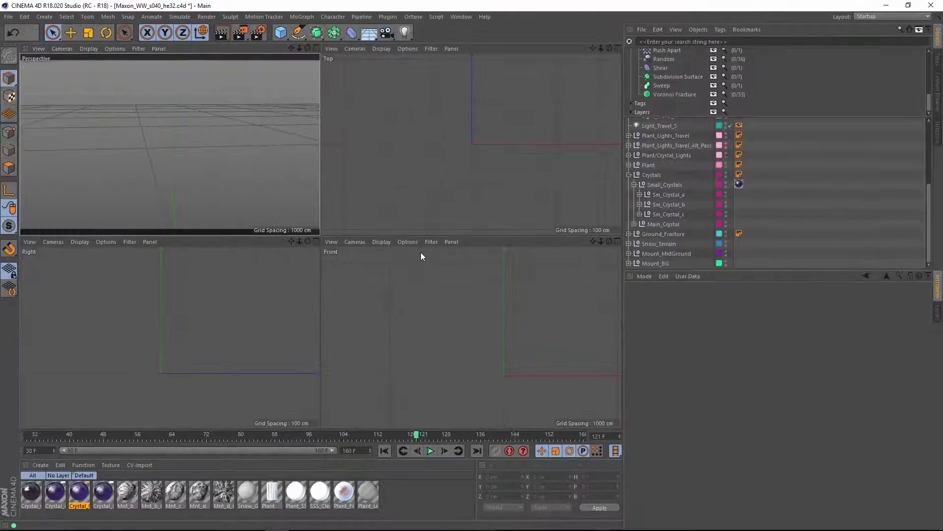
Step: Show all four views of the loaded desert scene, then focus the upper-right perspective view
{"action": "key", "text": "f5"}
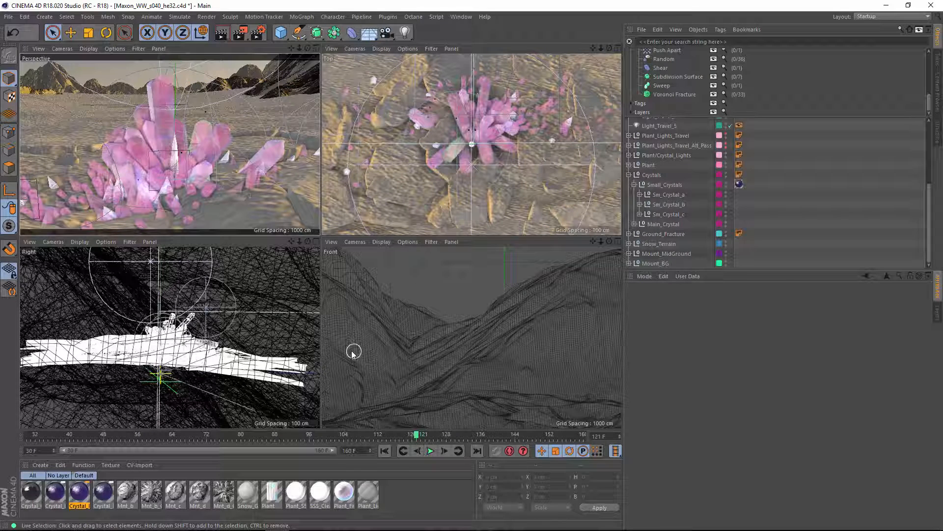
{"action": "mouse_move", "coordinate": [291, 332]}
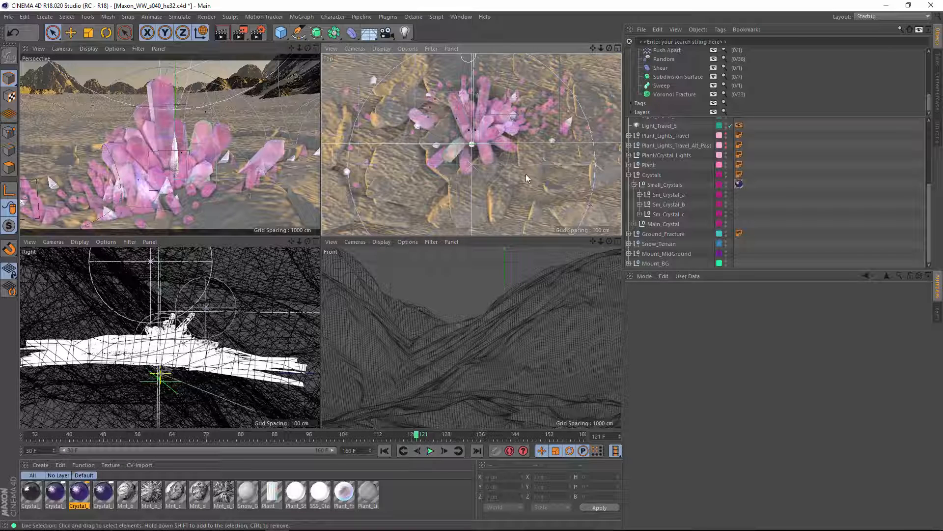
{"action": "left_click", "coordinate": [355, 49]}
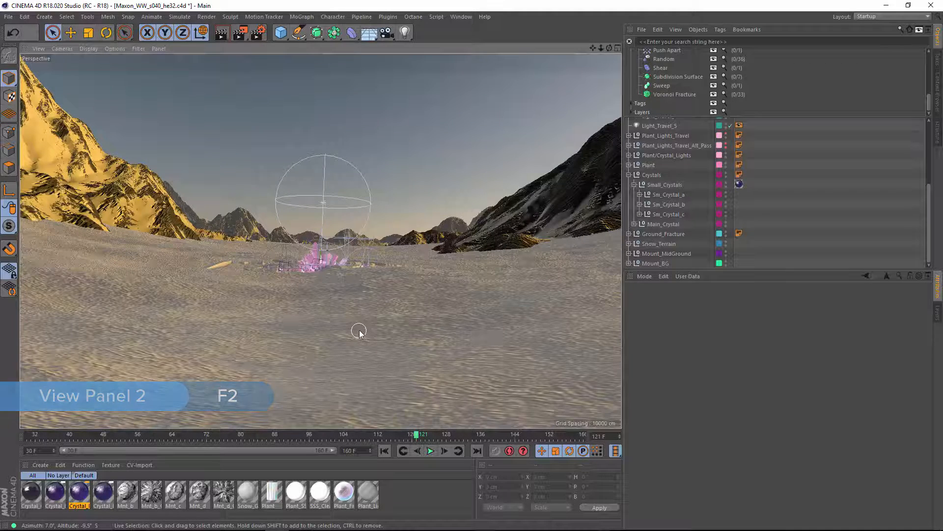
Step: Return to four views and switch the front view's camera projection to Bottom
{"action": "key", "text": "F2"}
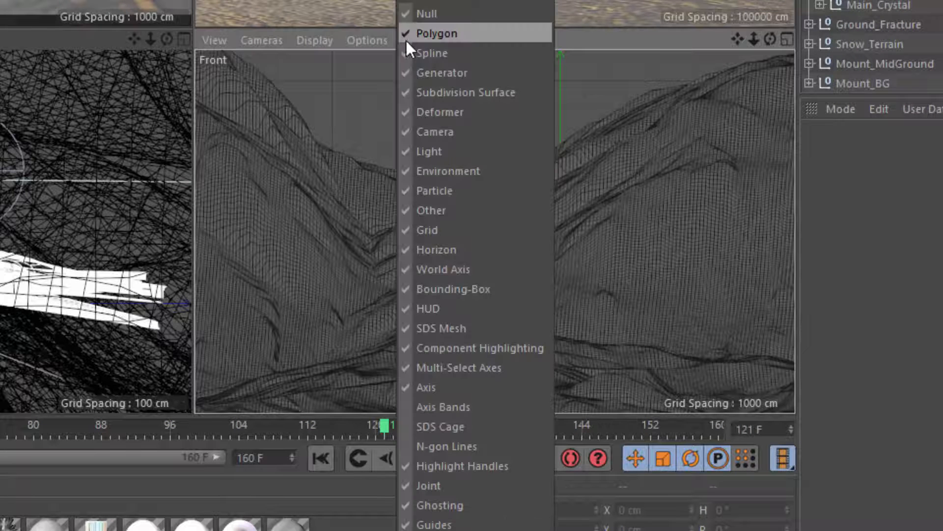
{"action": "left_click", "coordinate": [314, 40]}
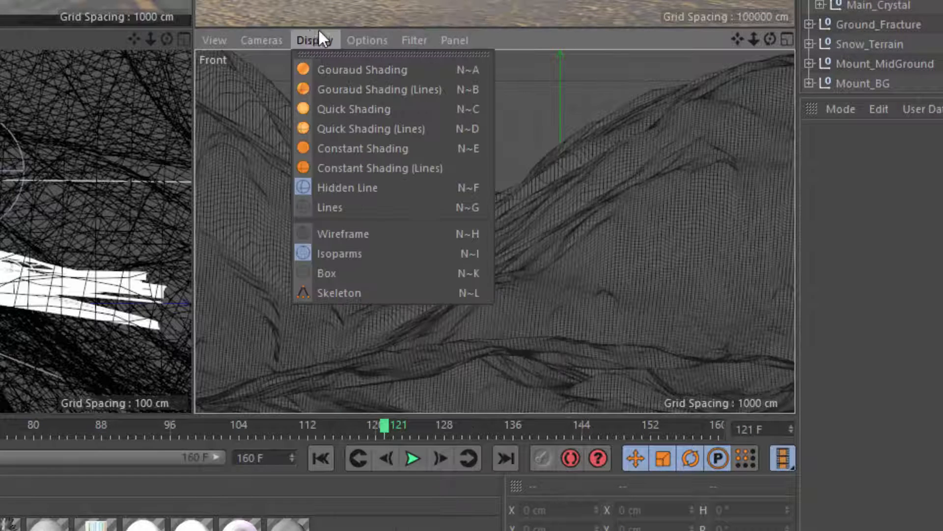
{"action": "mouse_move", "coordinate": [330, 116]}
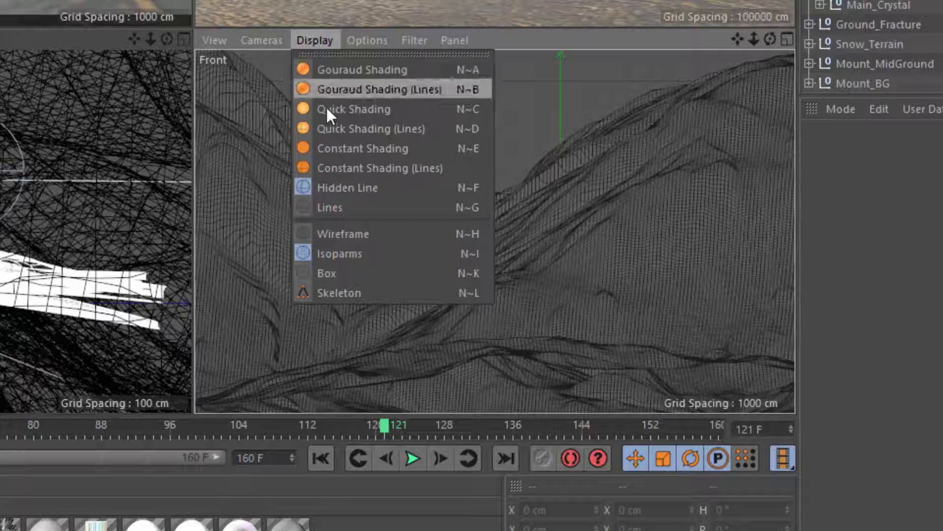
{"action": "mouse_move", "coordinate": [275, 52]}
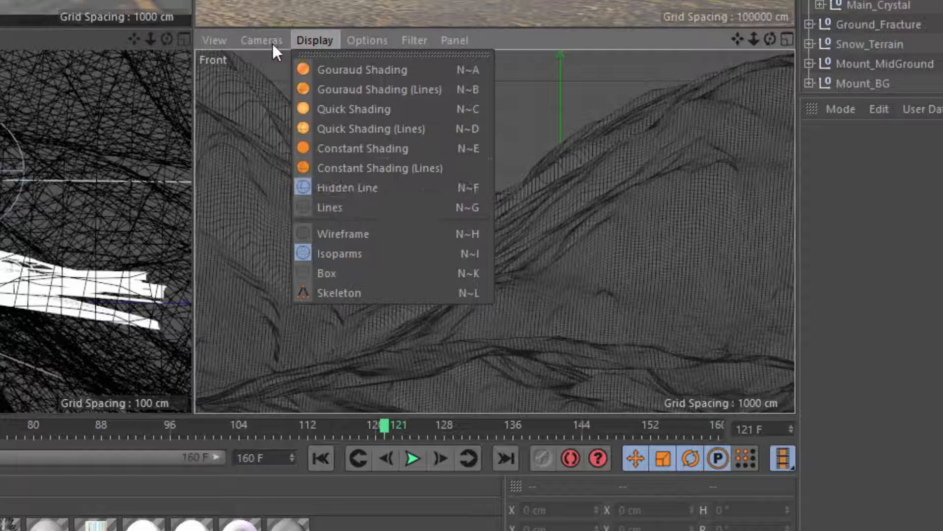
{"action": "left_click", "coordinate": [261, 39]}
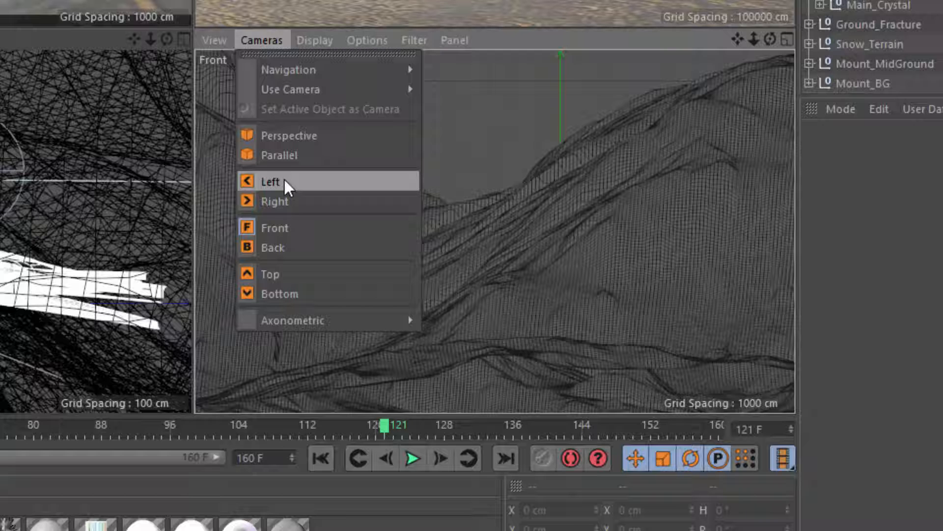
{"action": "mouse_move", "coordinate": [292, 293]}
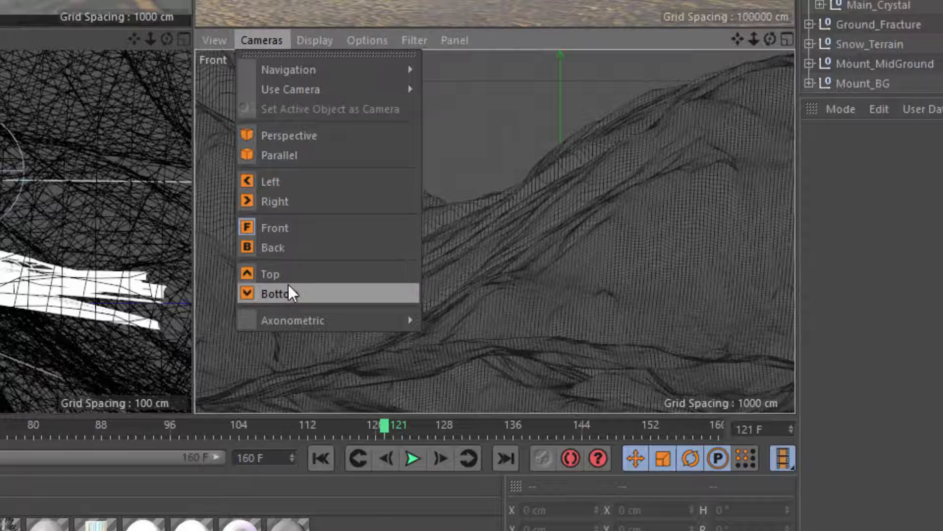
{"action": "left_click", "coordinate": [277, 292]}
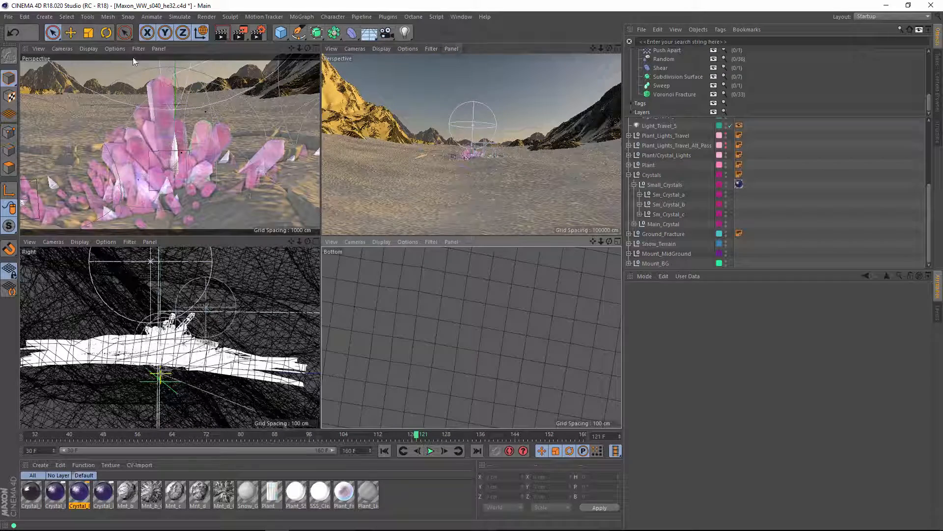
Step: Arrange the viewport as a 3 Views Right Split via the Panel arrangement options
{"action": "left_click", "coordinate": [158, 49]}
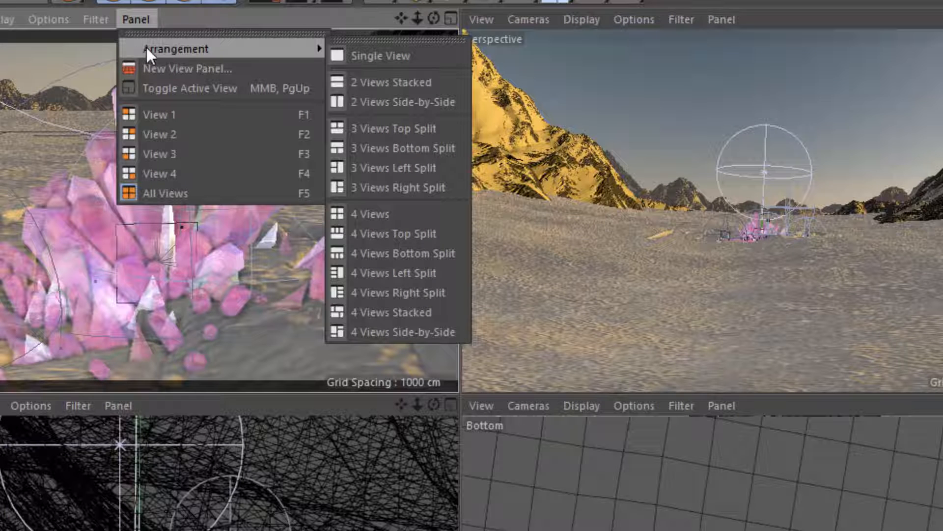
{"action": "mouse_move", "coordinate": [394, 82]}
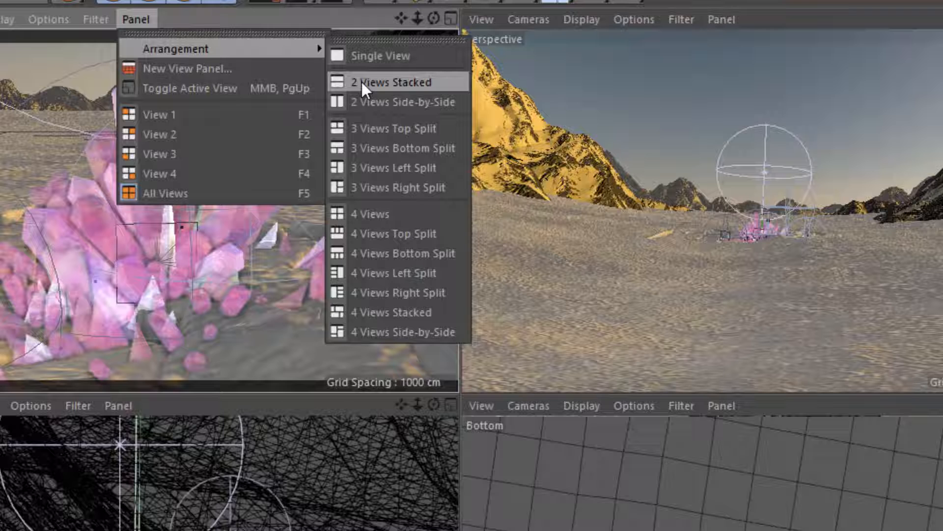
{"action": "mouse_move", "coordinate": [367, 101]}
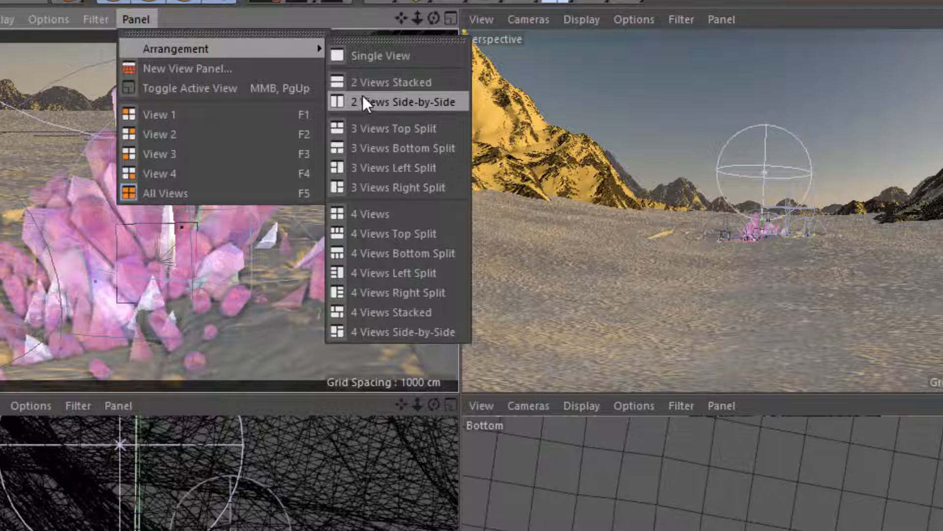
{"action": "mouse_move", "coordinate": [388, 167]}
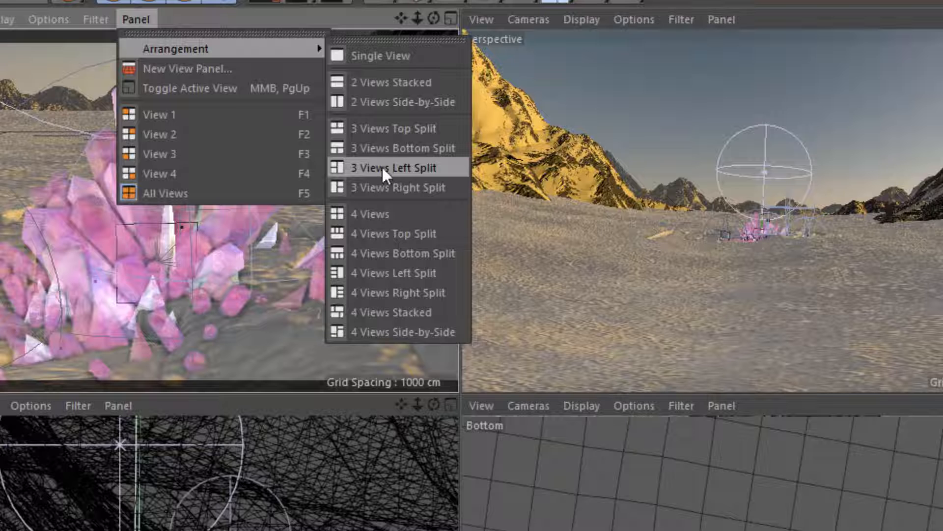
{"action": "mouse_move", "coordinate": [392, 187]}
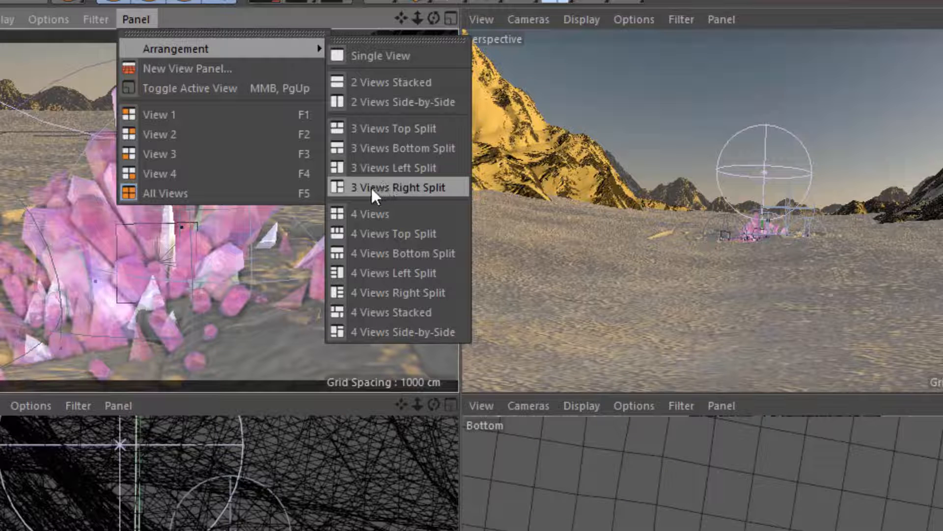
{"action": "left_click", "coordinate": [396, 186]}
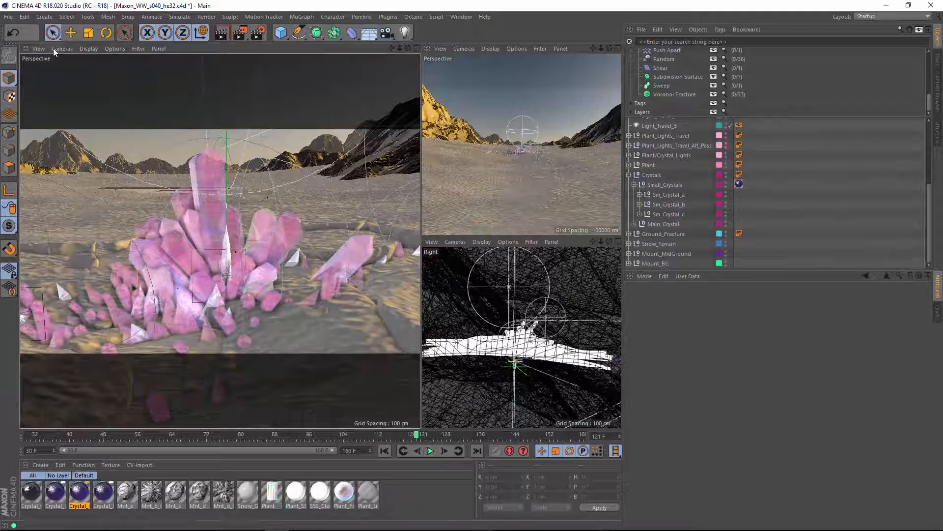
Step: Leave the large view unchanged and make the upper-right view look through the scene camera
{"action": "left_click", "coordinate": [62, 49]}
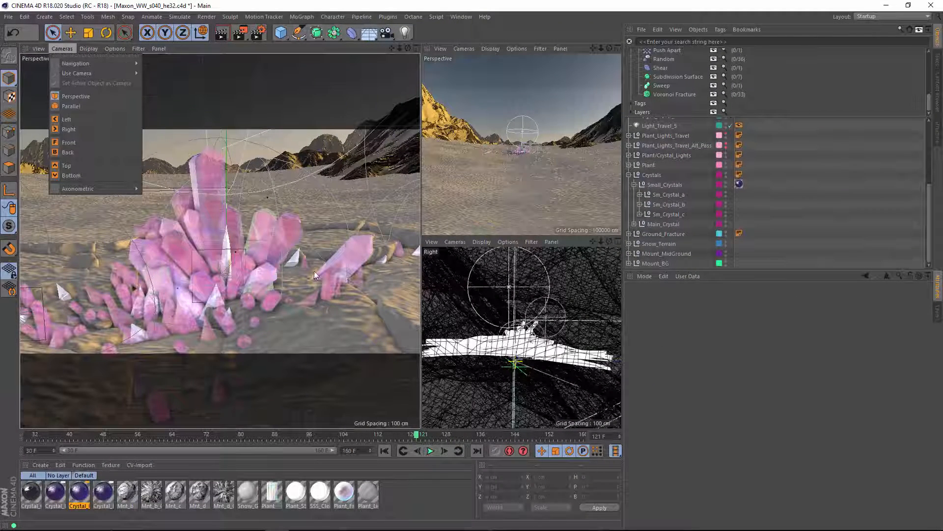
{"action": "left_click", "coordinate": [77, 73]}
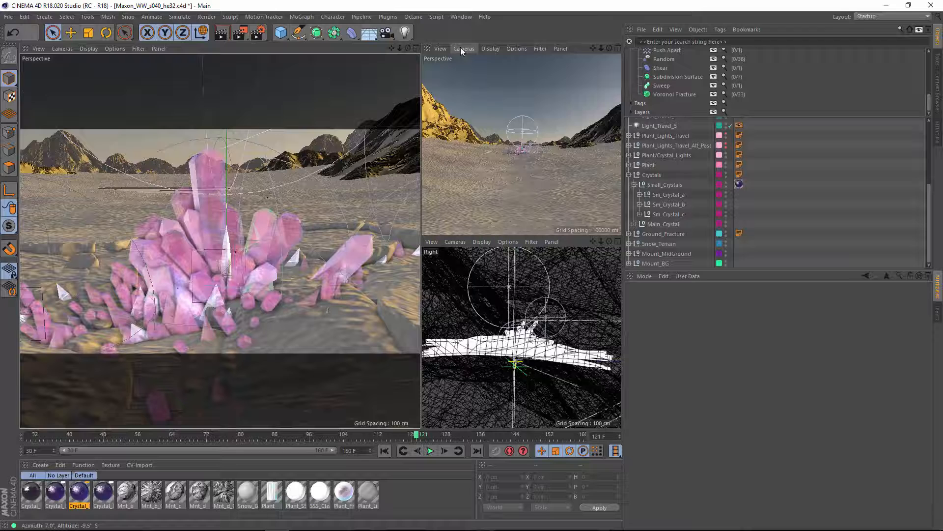
{"action": "left_click", "coordinate": [464, 48]}
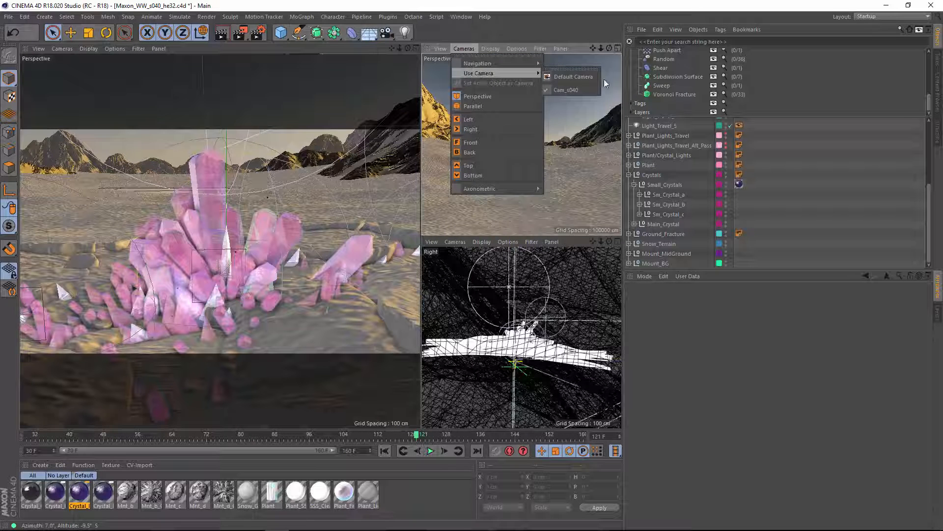
{"action": "left_click", "coordinate": [573, 77]}
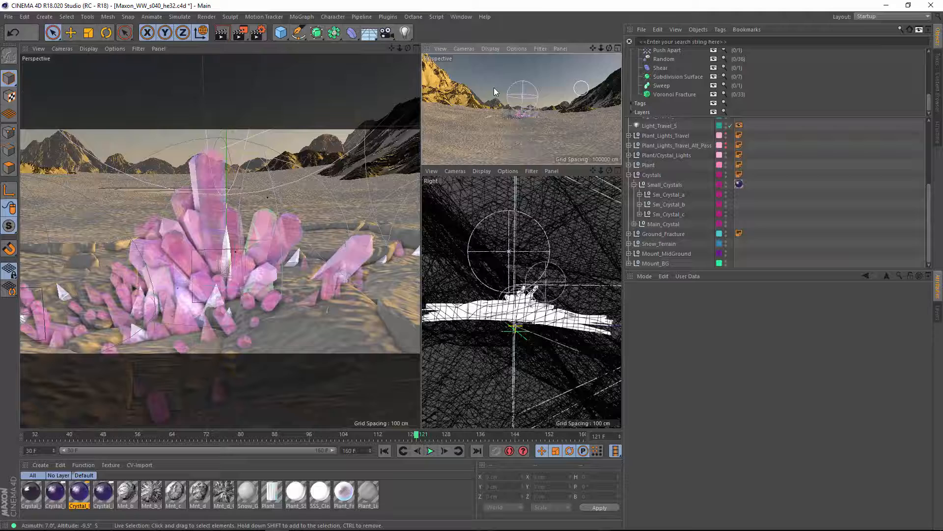
Step: Switch the lower-right view to the Top projection over the crystal ground
{"action": "left_click", "coordinate": [455, 171]}
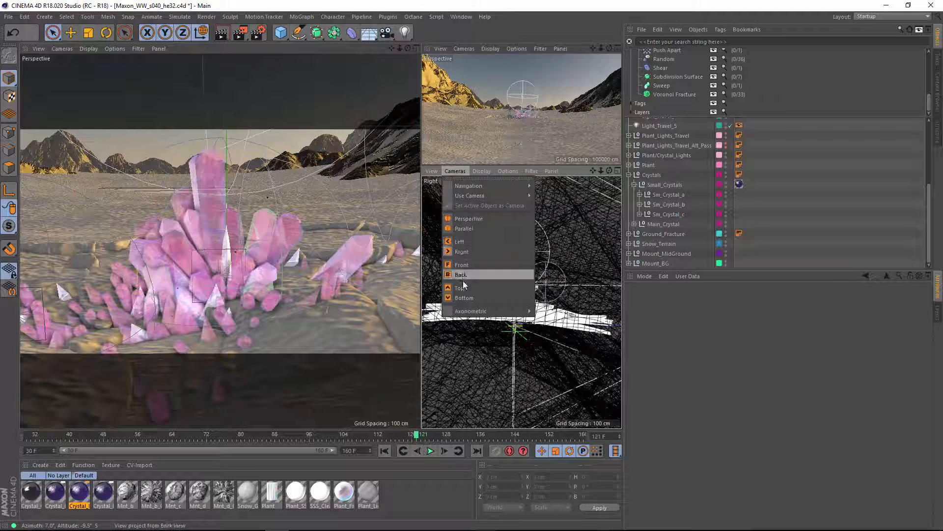
{"action": "left_click", "coordinate": [460, 275]}
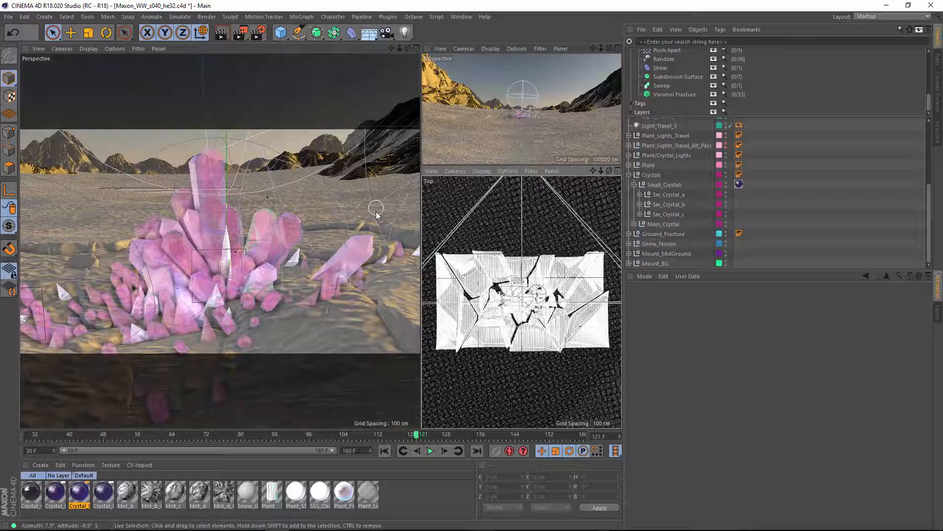
{"action": "key", "text": "F1"}
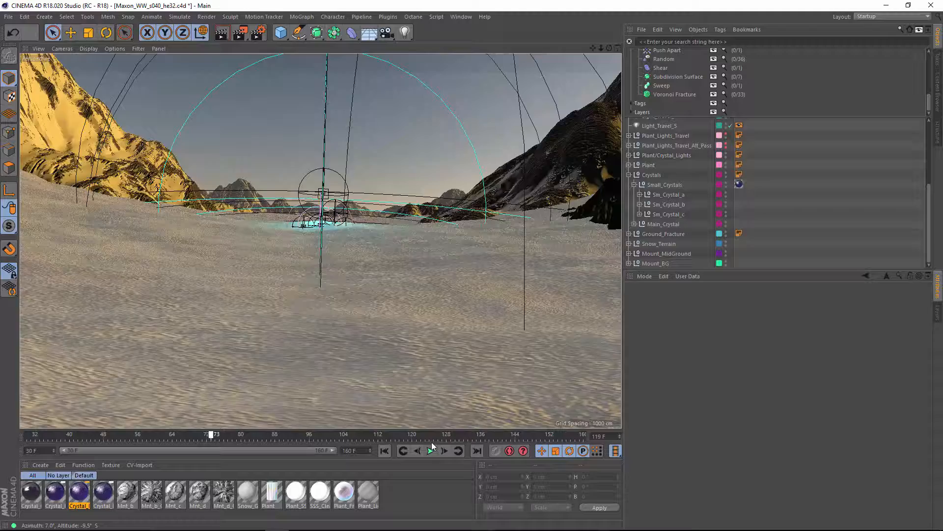
{"action": "key", "text": "f3"}
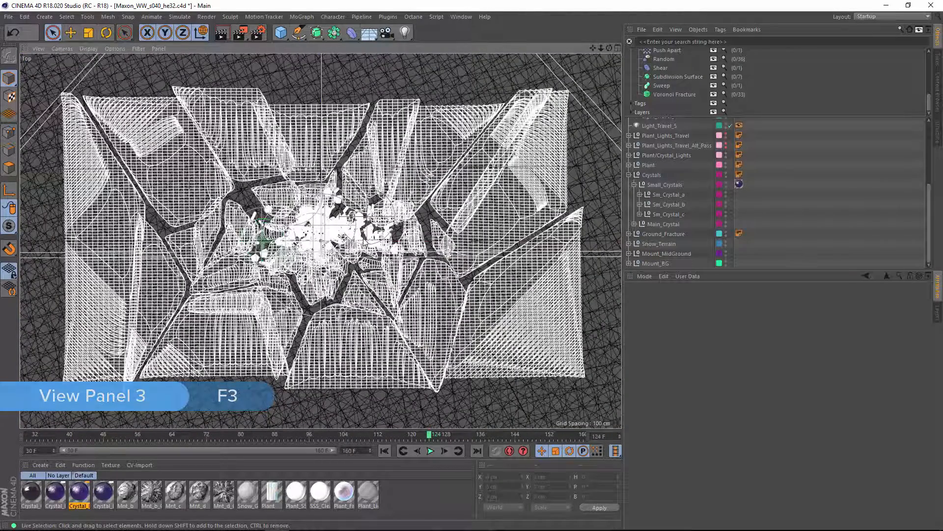
{"action": "key", "text": "F4"}
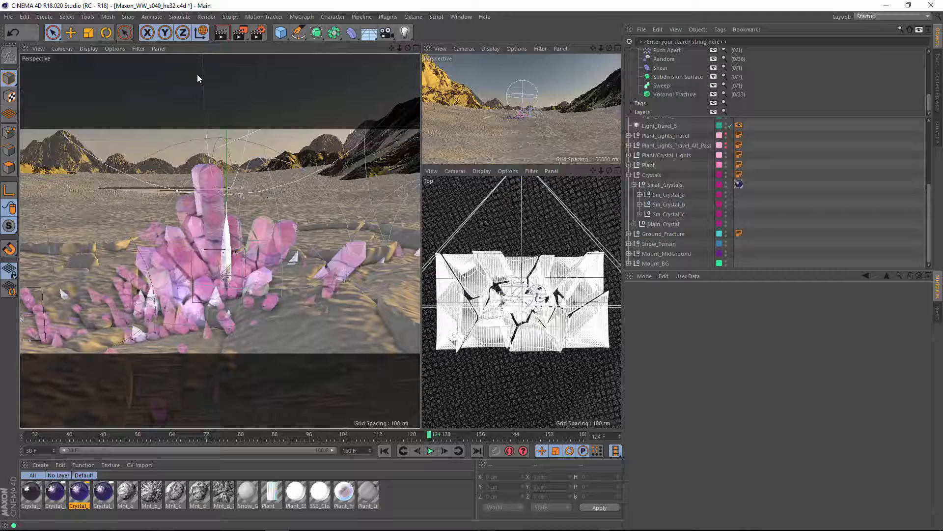
Step: Create a floating New View Panel, split it into multiple views, and refocus the main window
{"action": "left_click", "coordinate": [158, 48]}
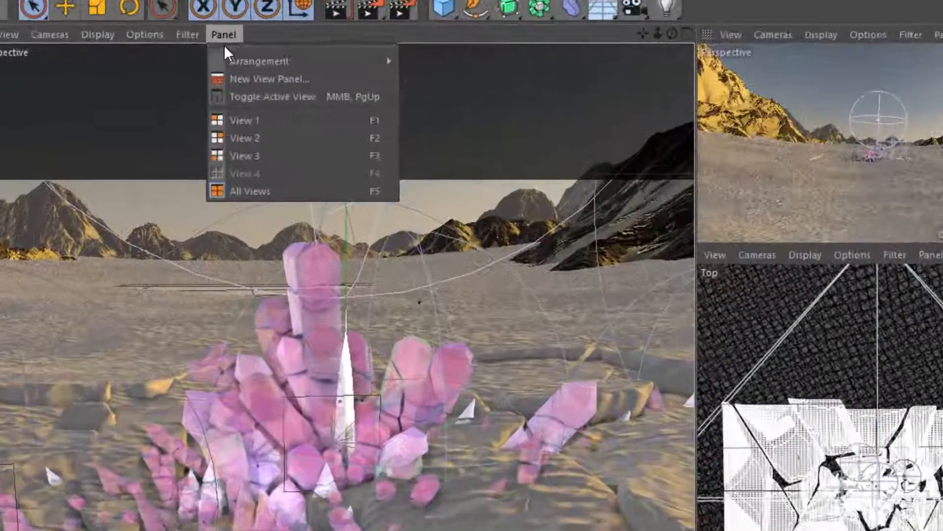
{"action": "left_click", "coordinate": [271, 79]}
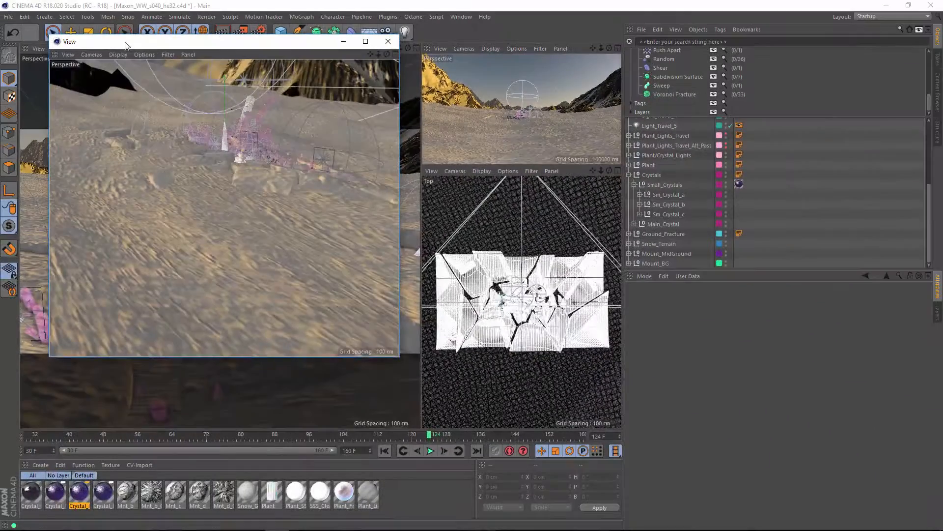
{"action": "left_click", "coordinate": [410, 117]}
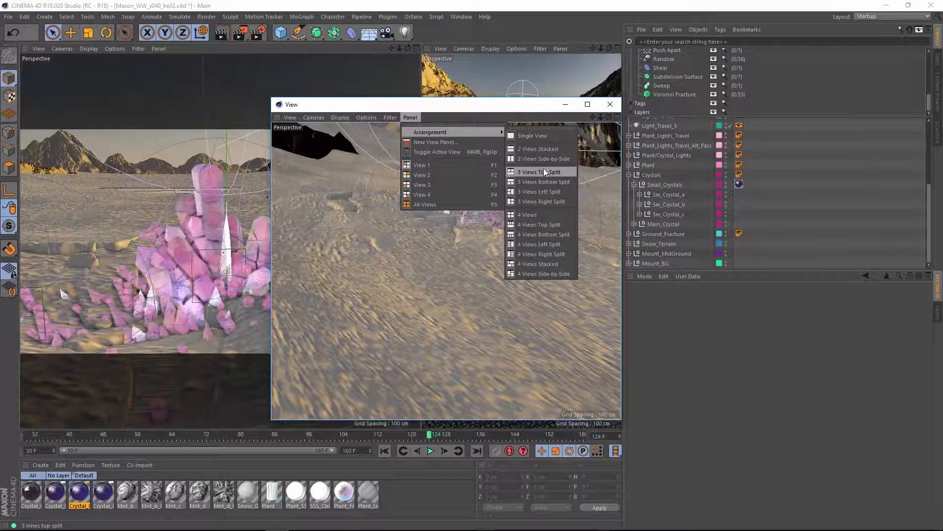
{"action": "left_click", "coordinate": [544, 158]}
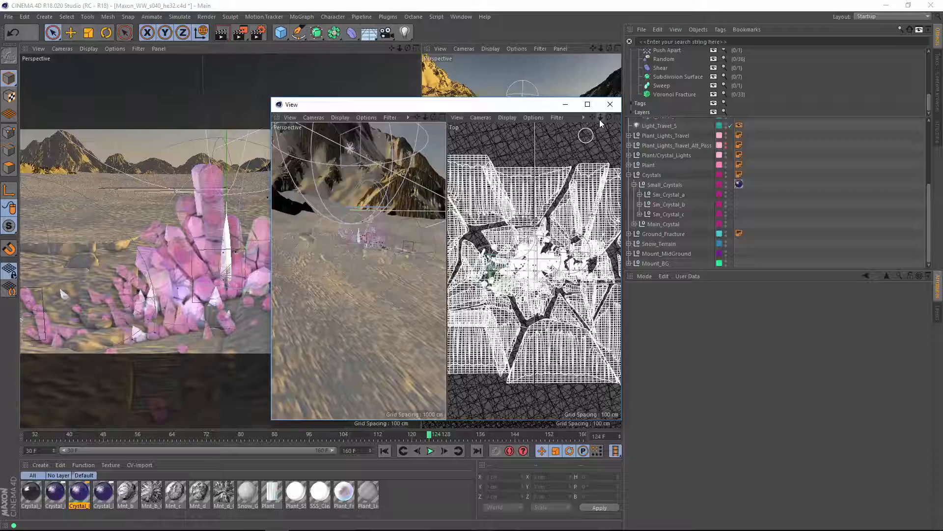
{"action": "left_click", "coordinate": [610, 104]}
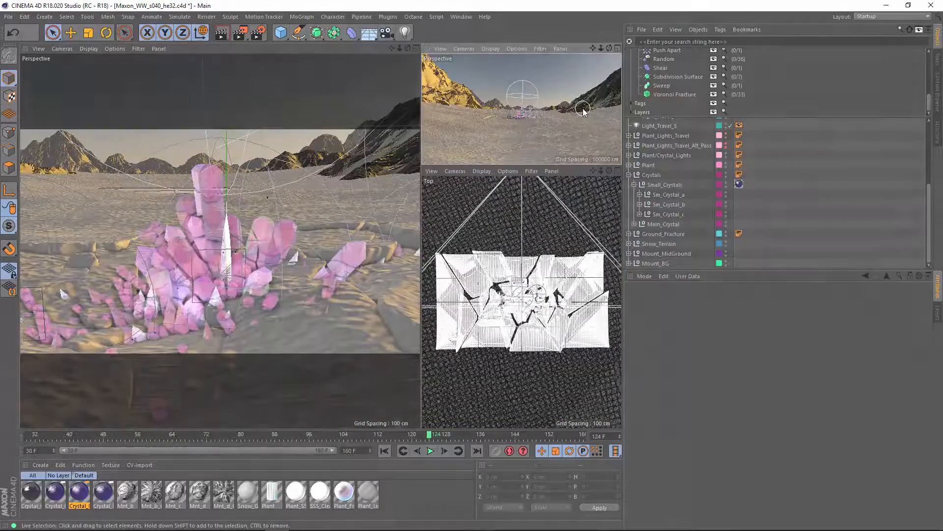